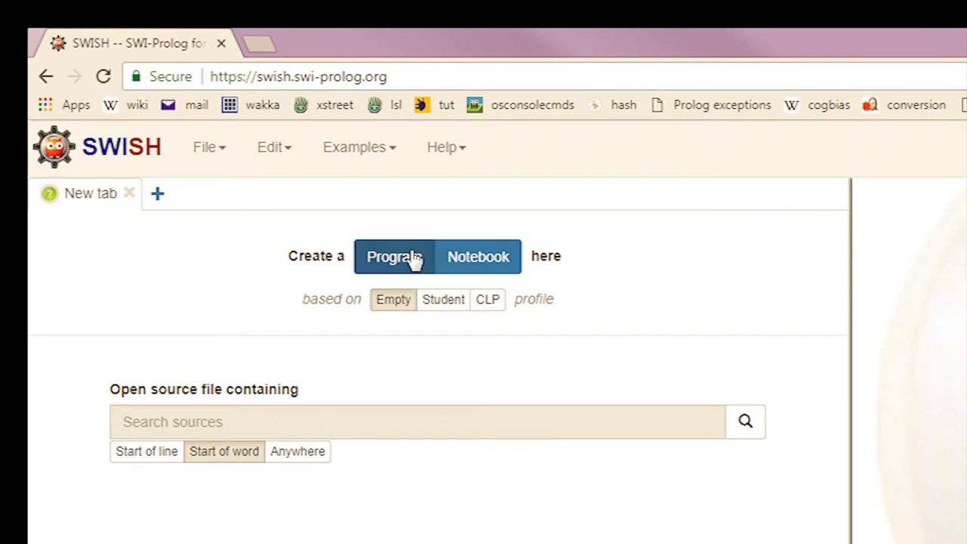
# Create a new notebook from the SWISH start page.
pyautogui.click(478, 256)
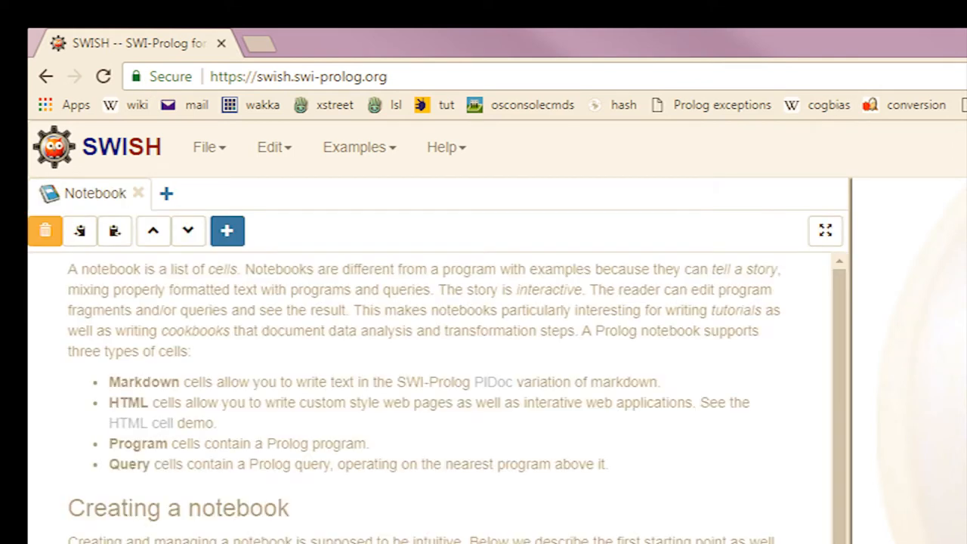
pyautogui.moveTo(250, 264)
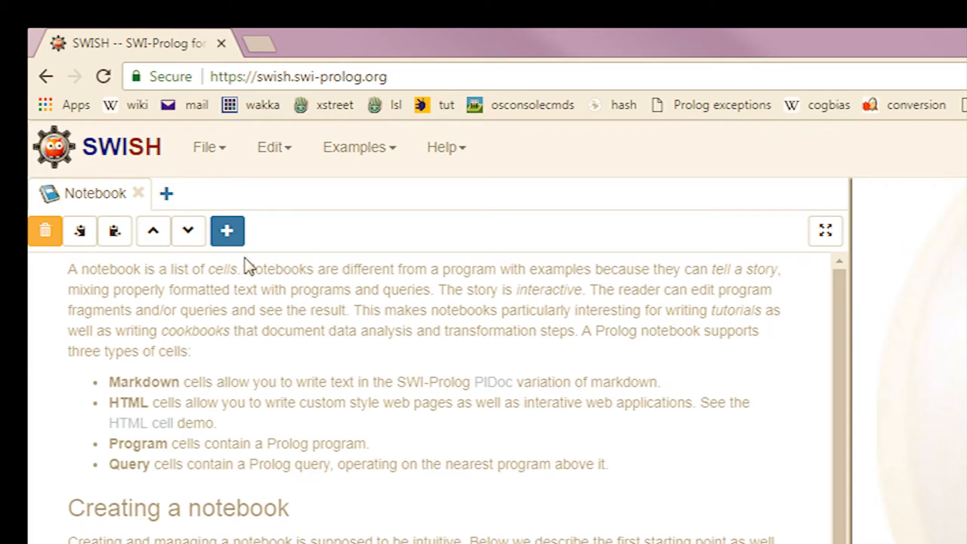
pyautogui.moveTo(259, 292)
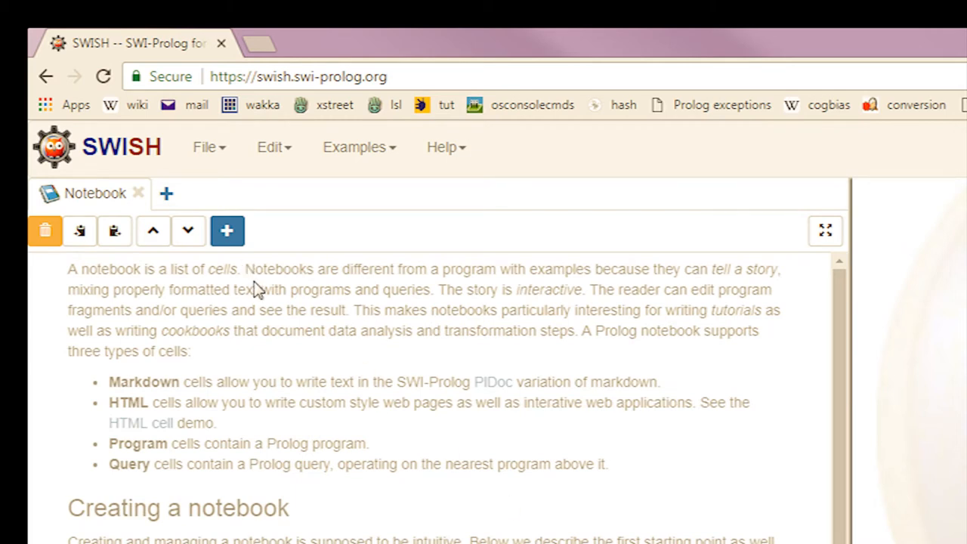
# Swap the intro cell for a markdown cell reading '# swish demo' and 'some text'.
pyautogui.click(227, 231)
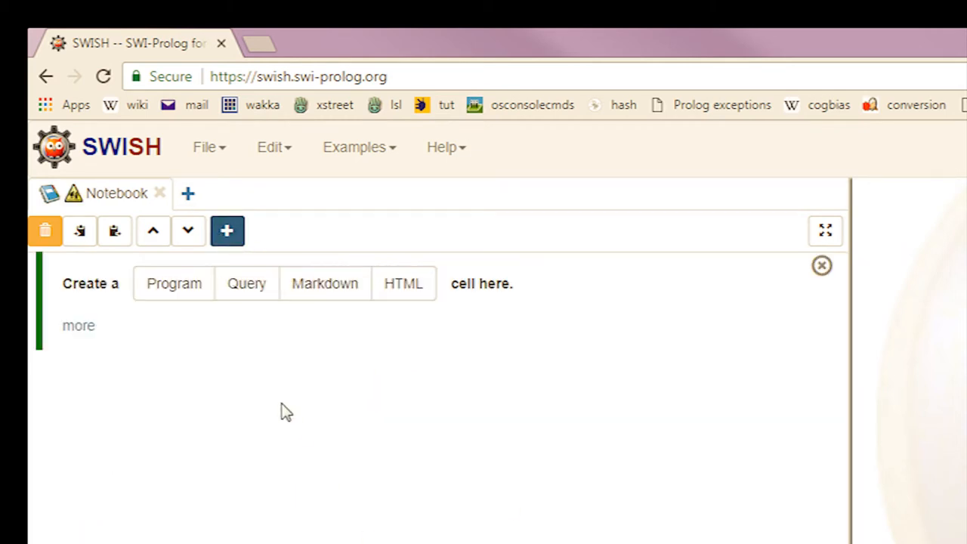
pyautogui.click(325, 284)
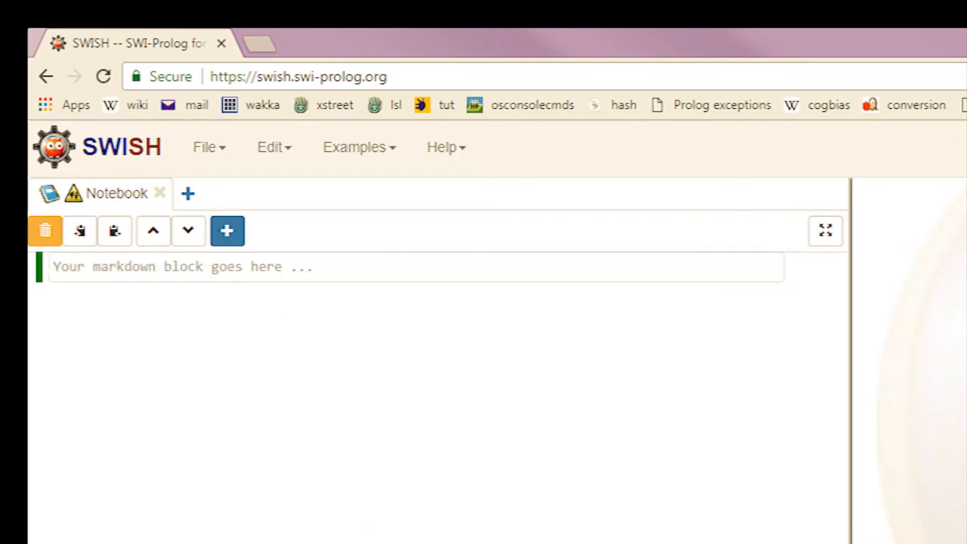
pyautogui.write('# swish demo')
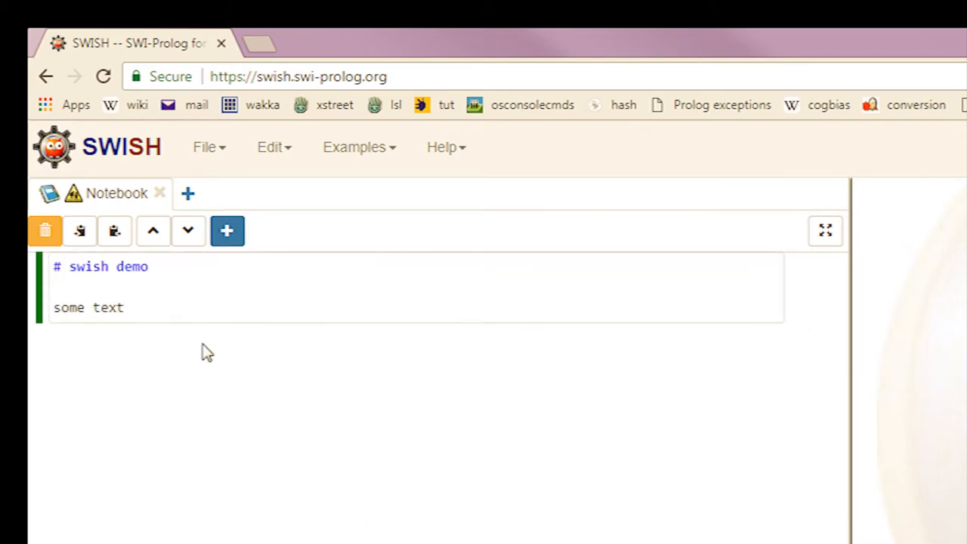
pyautogui.click(122, 308)
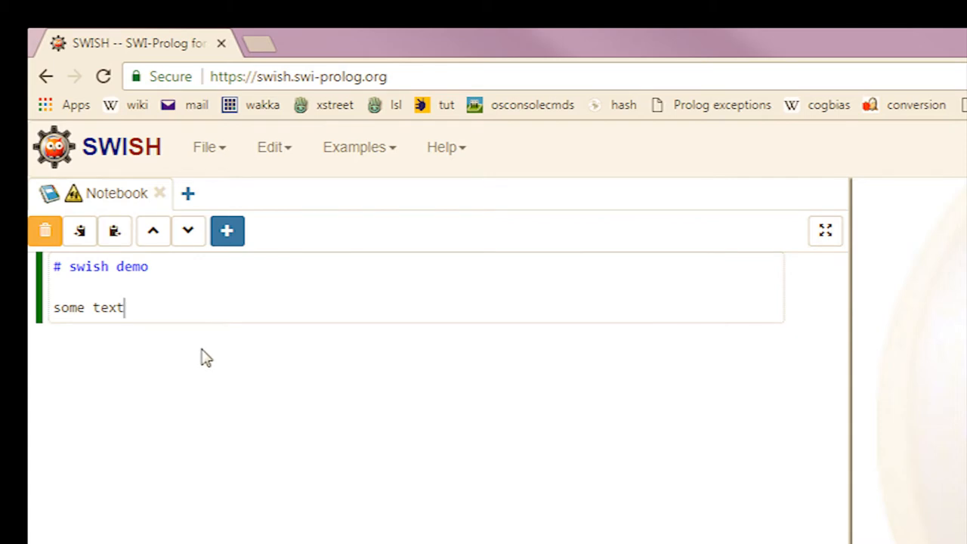
pyautogui.moveTo(227, 231)
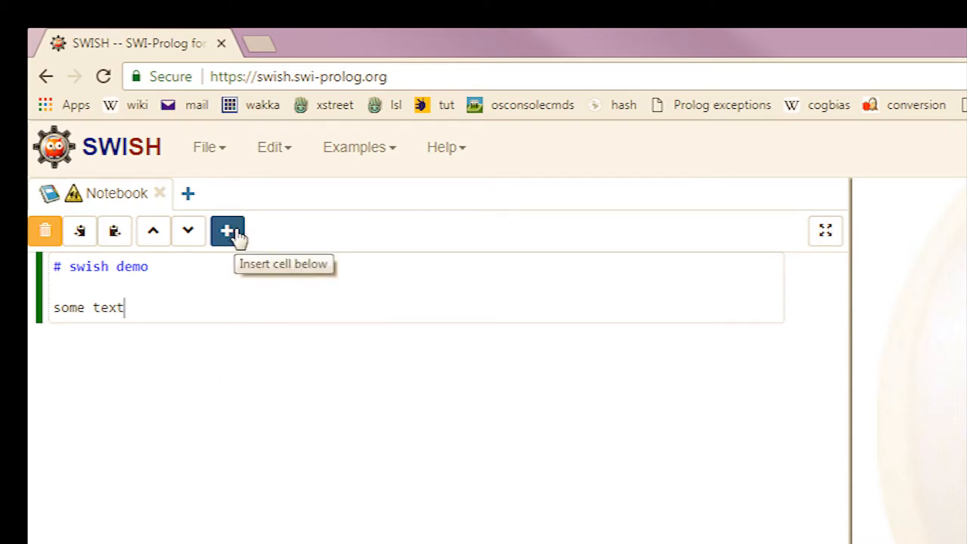
# Add a Program cell below the heading holding the clpfd candy scalar_test program.
pyautogui.click(228, 231)
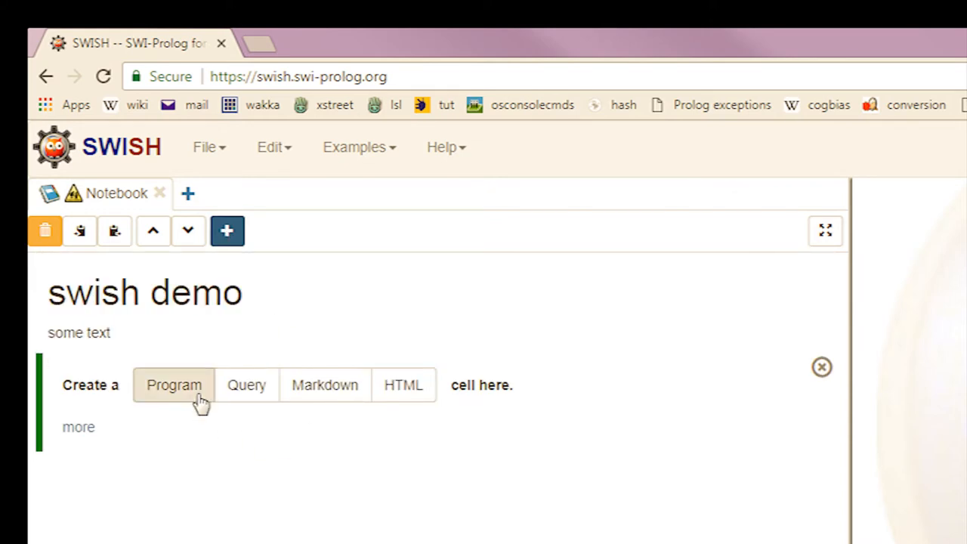
pyautogui.click(174, 384)
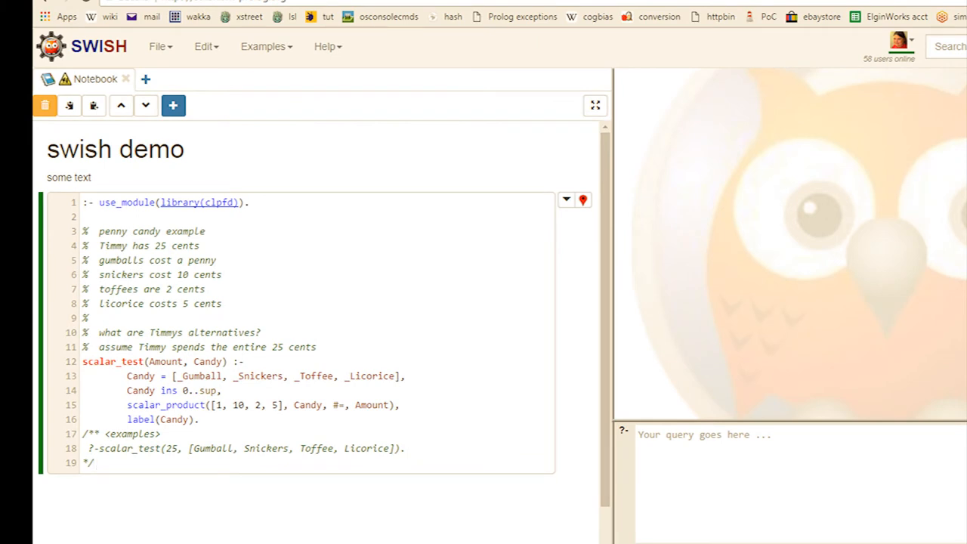
# Run the scalar_test example query and expand Timmy's candy combinations to 1,000 solutions.
pyautogui.click(93, 463)
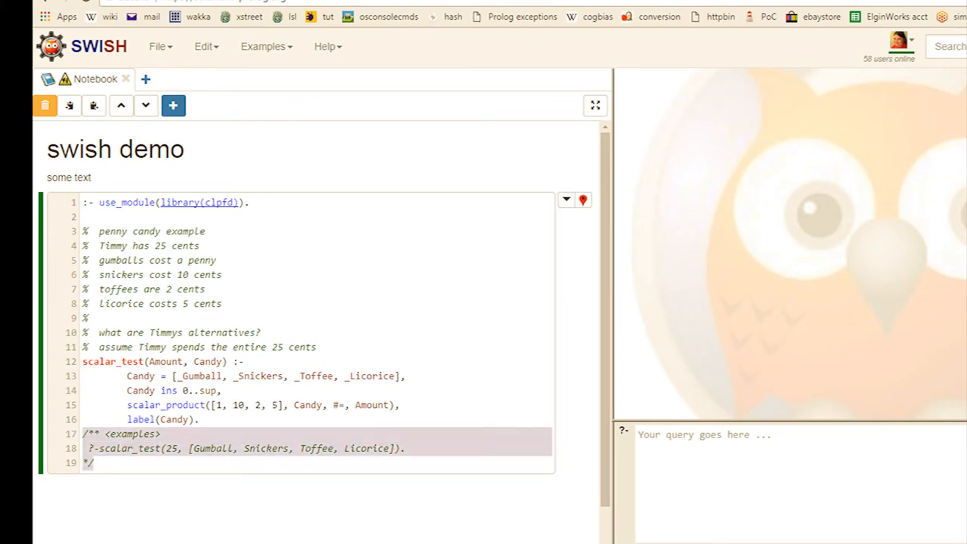
pyautogui.moveTo(189, 524)
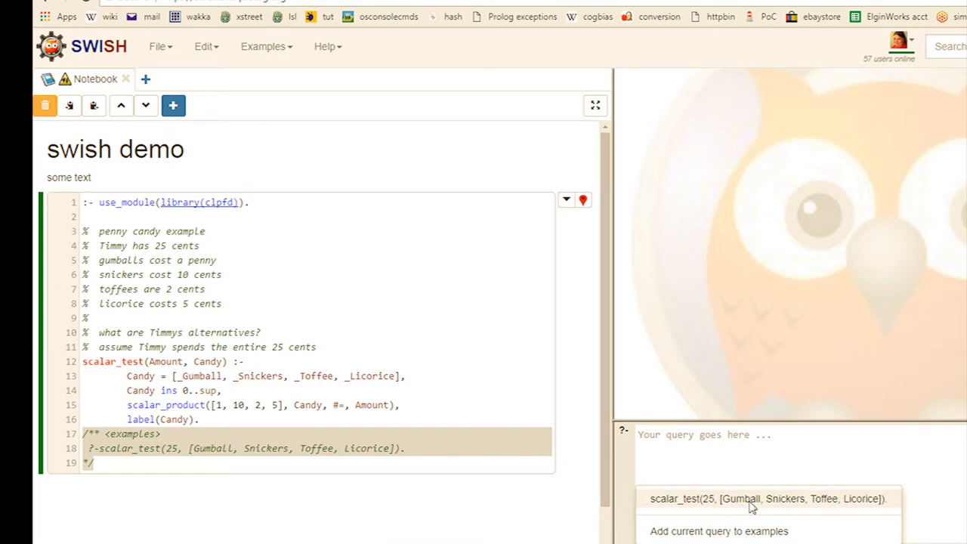
pyautogui.click(768, 499)
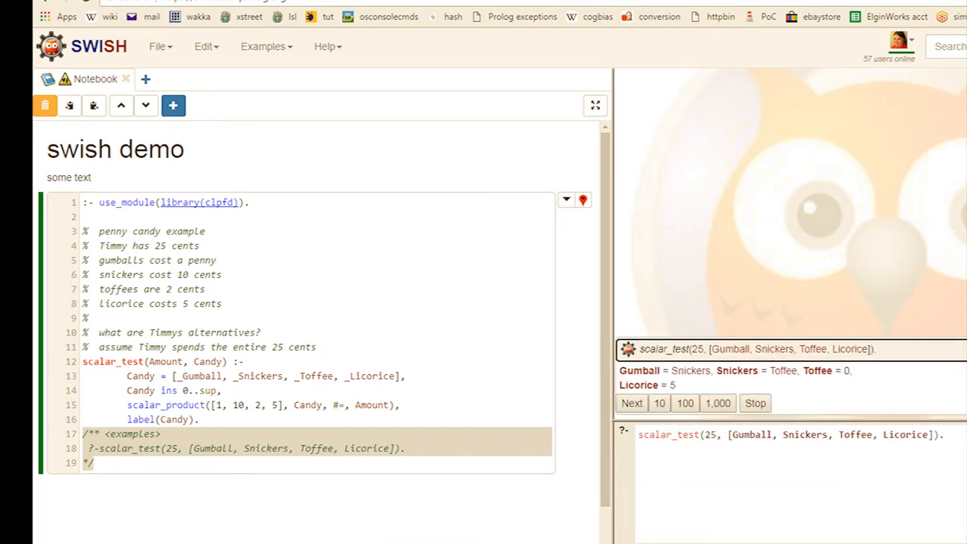
pyautogui.click(632, 403)
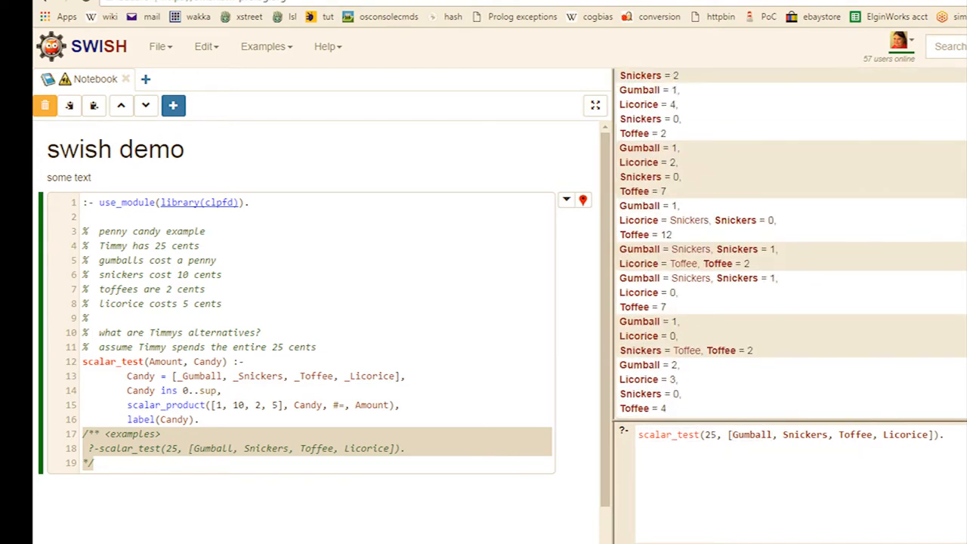
pyautogui.click(173, 105)
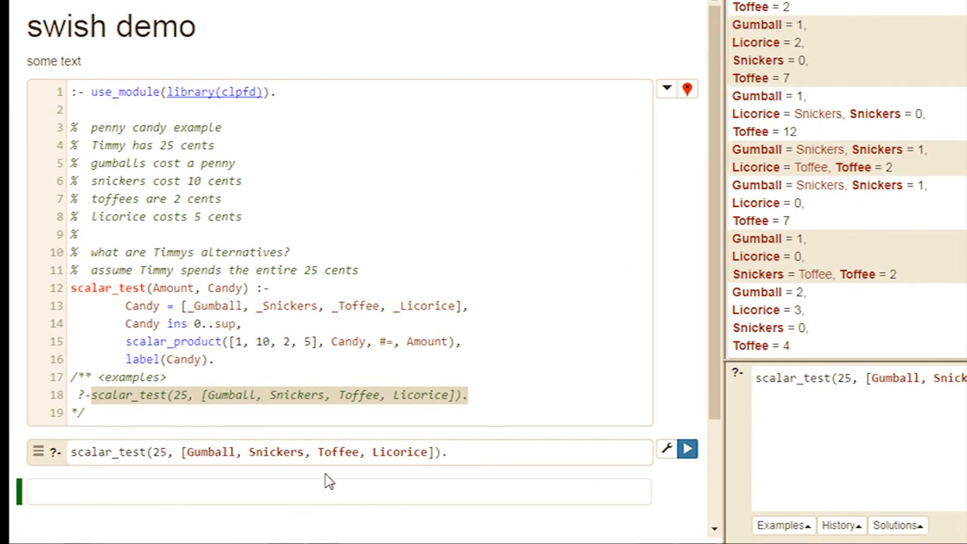
# Render the HTML cell's Timmy money form with Amount 25 and a Compute button.
pyautogui.scroll(-3)
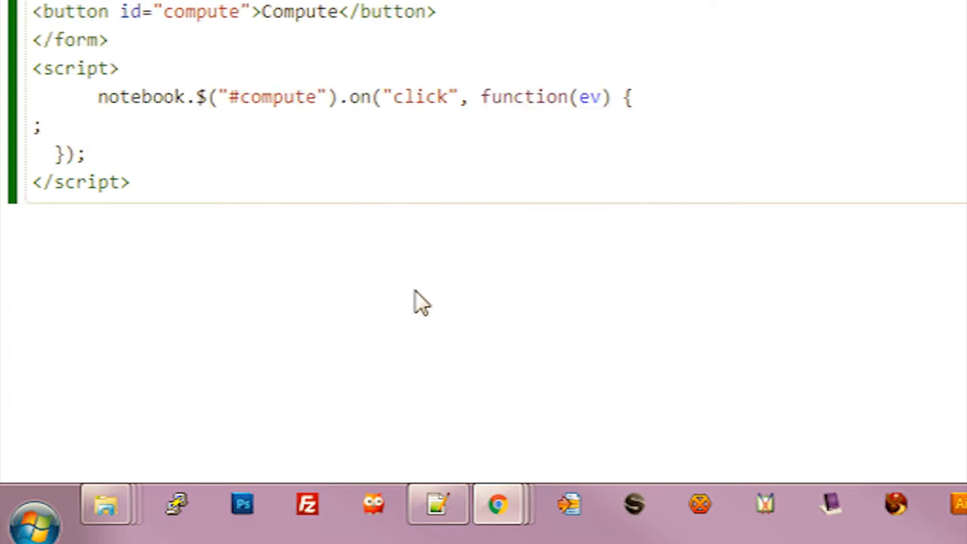
pyautogui.click(86, 154)
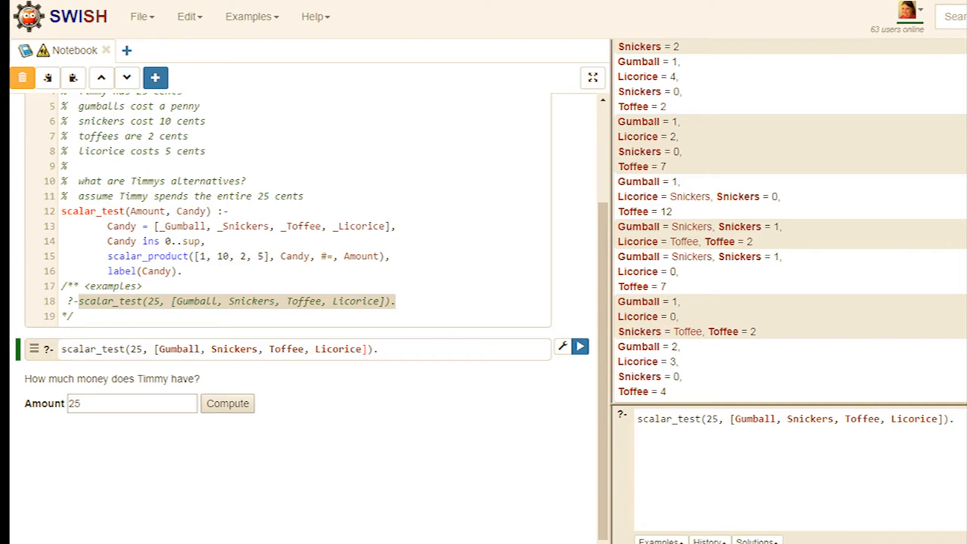
pyautogui.moveTo(561, 380)
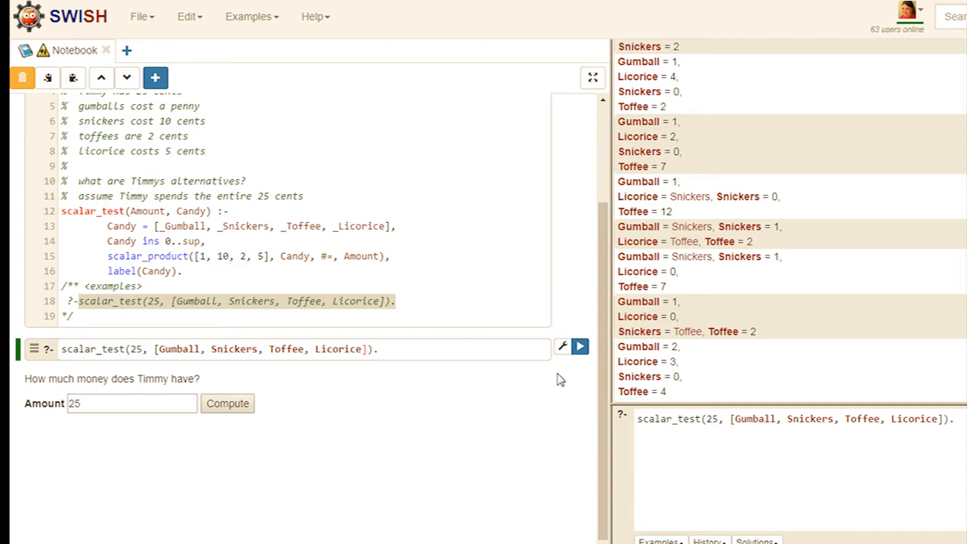
# Name the scalar_test query cell 'calcgumballs' in its query options.
pyautogui.click(563, 346)
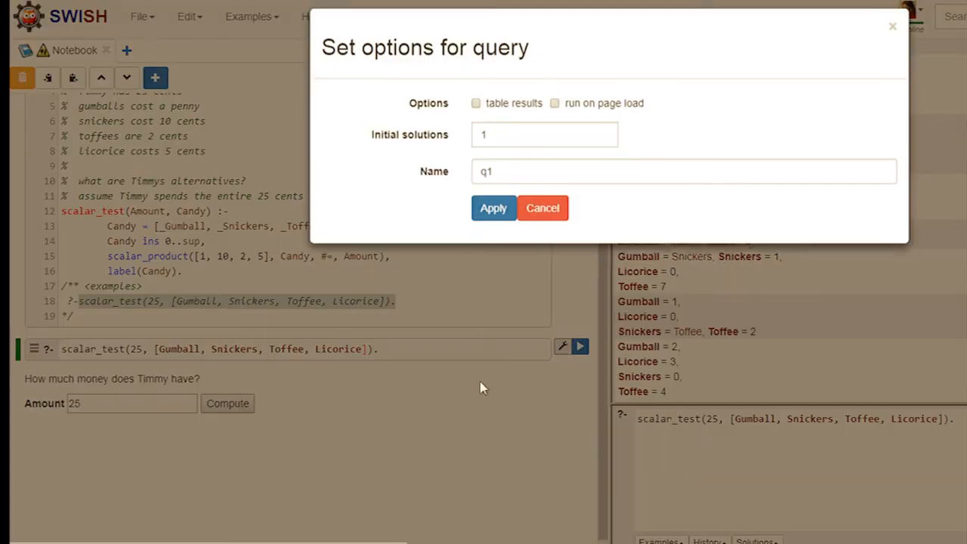
pyautogui.write('c')
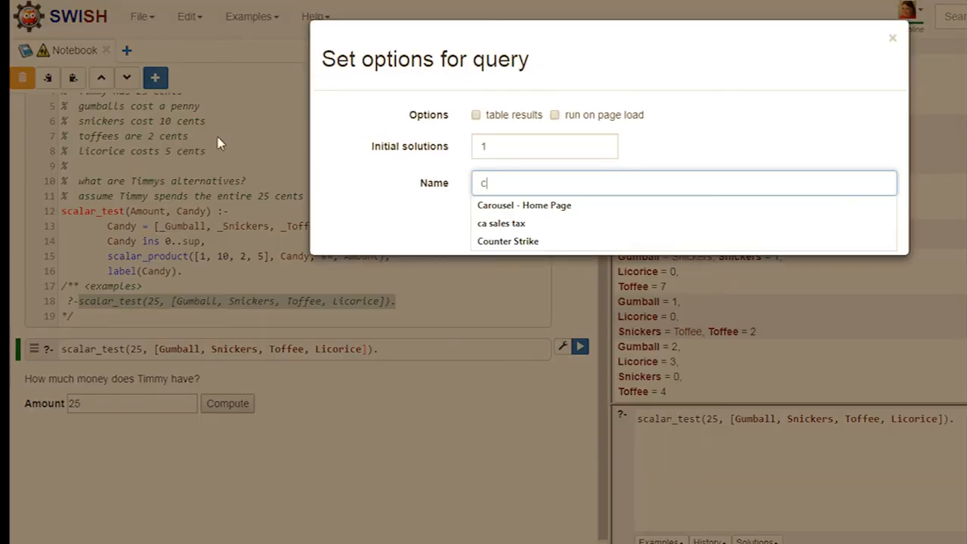
pyautogui.write('alcgumb')
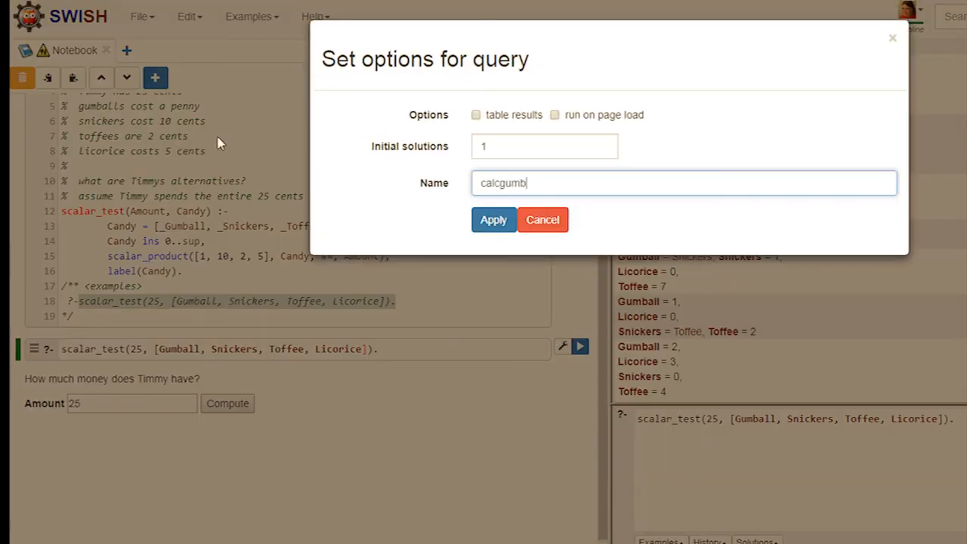
pyautogui.click(494, 219)
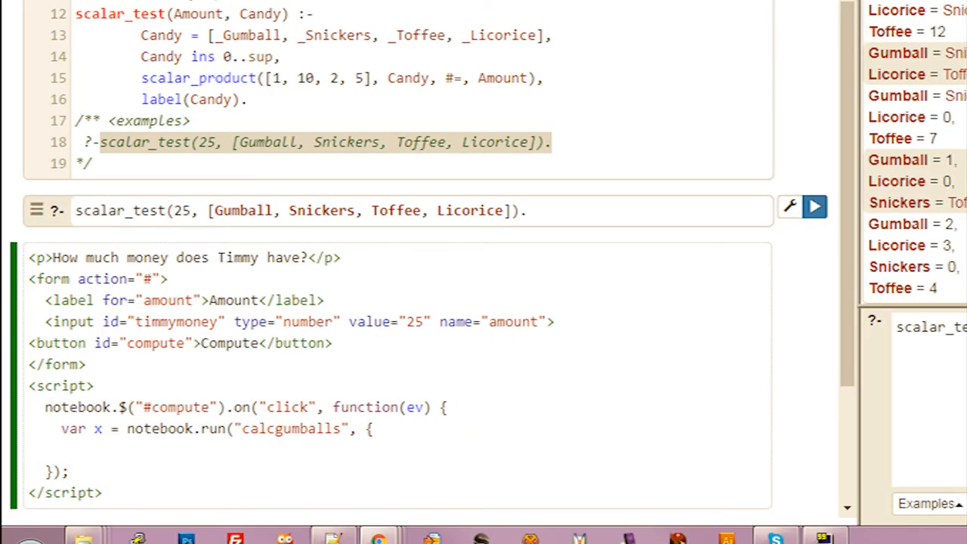
# Pass Amount: parseInt of the #timmymoney field's value into the calcgumballs run call.
pyautogui.click(46, 408)
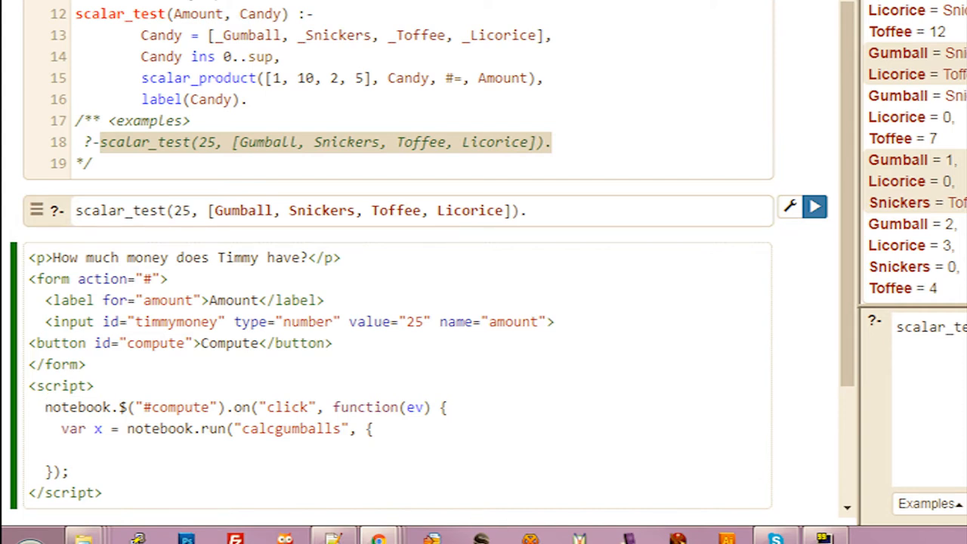
pyautogui.write('Amount: parseInt(notebook.$("#timmymoney").val())});')
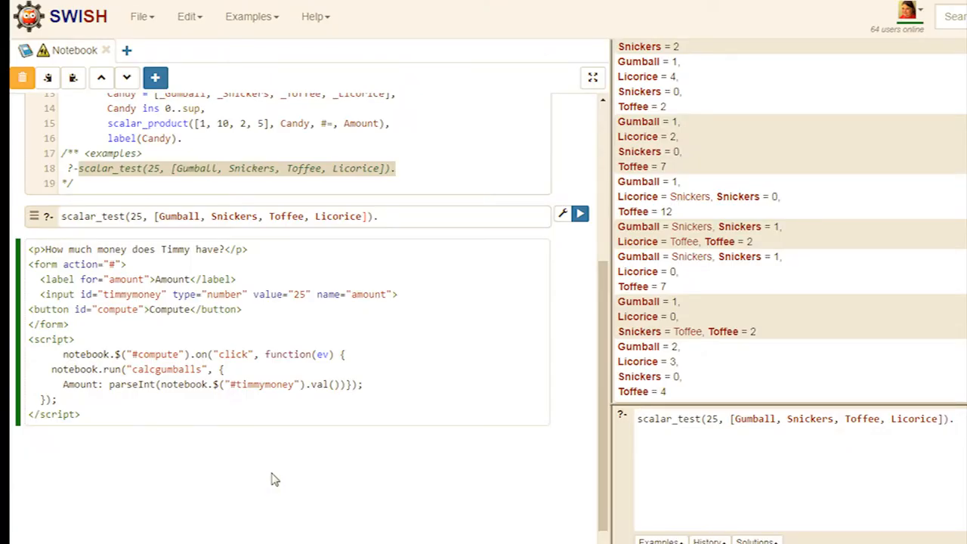
pyautogui.moveTo(270, 474)
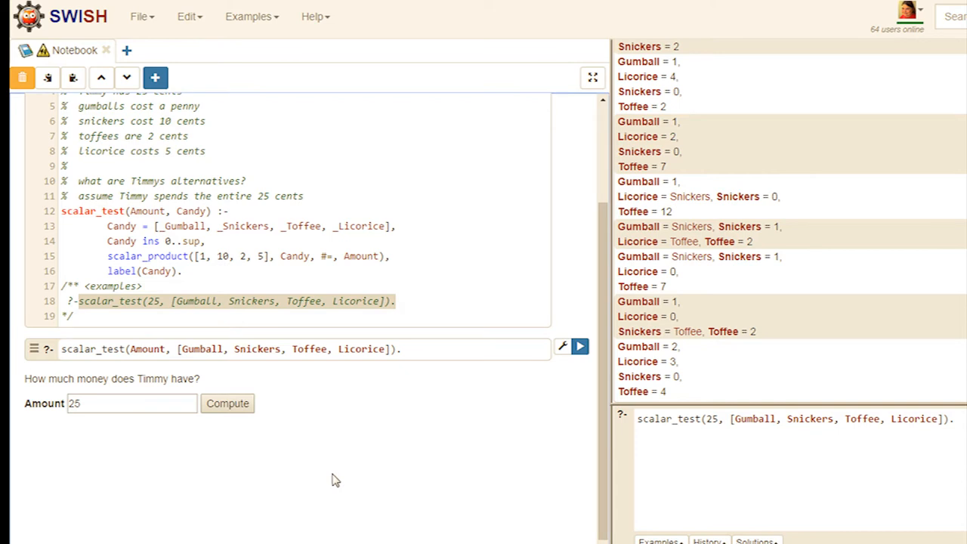
pyautogui.moveTo(283, 482)
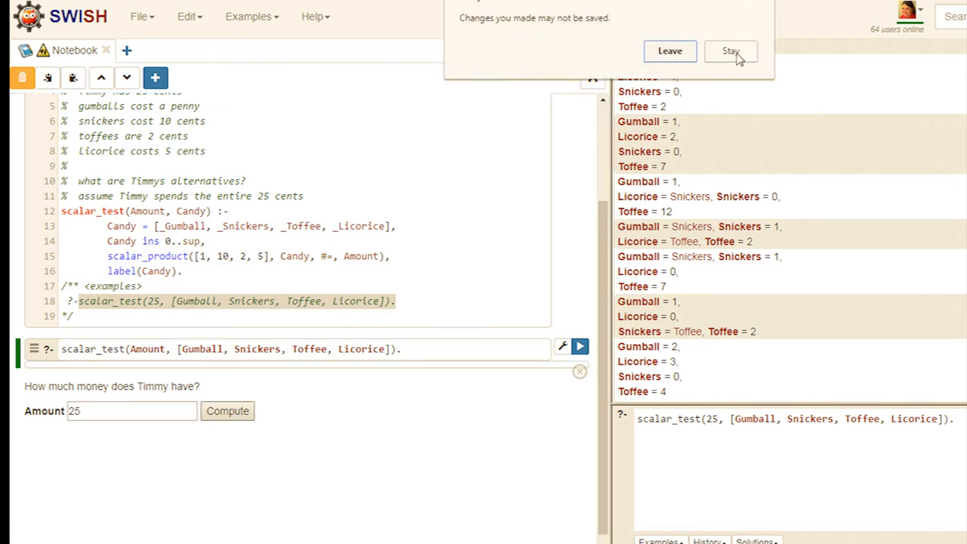
# Choose Stay in the leave-page prompt after running the Amount query through Compute.
pyautogui.click(730, 50)
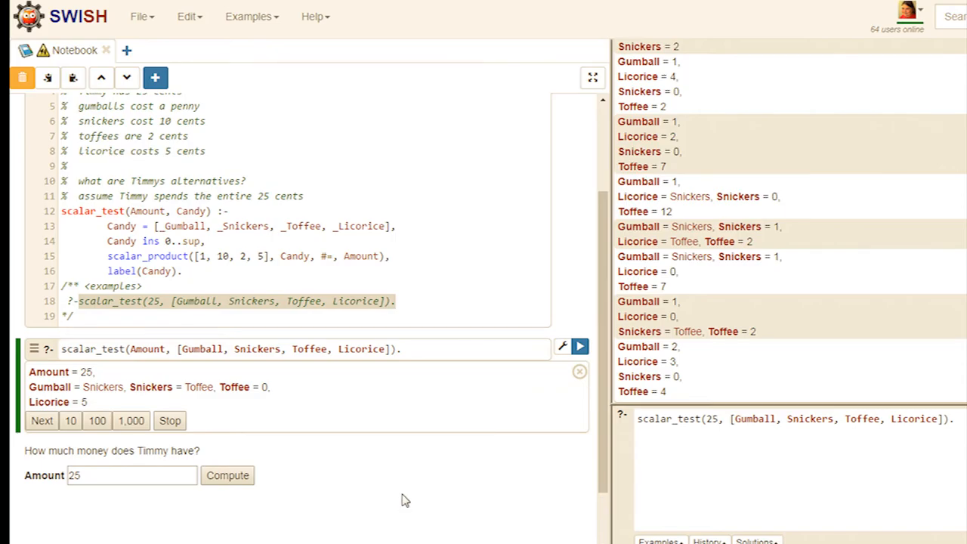